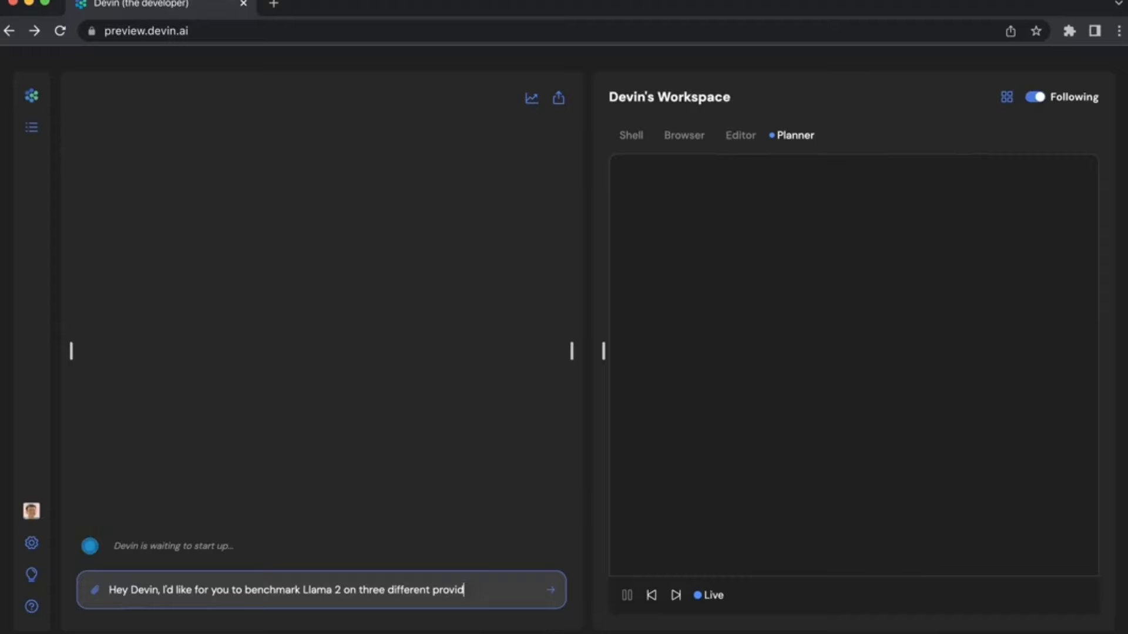
type("ers: Replicate, Together, Perplexity")
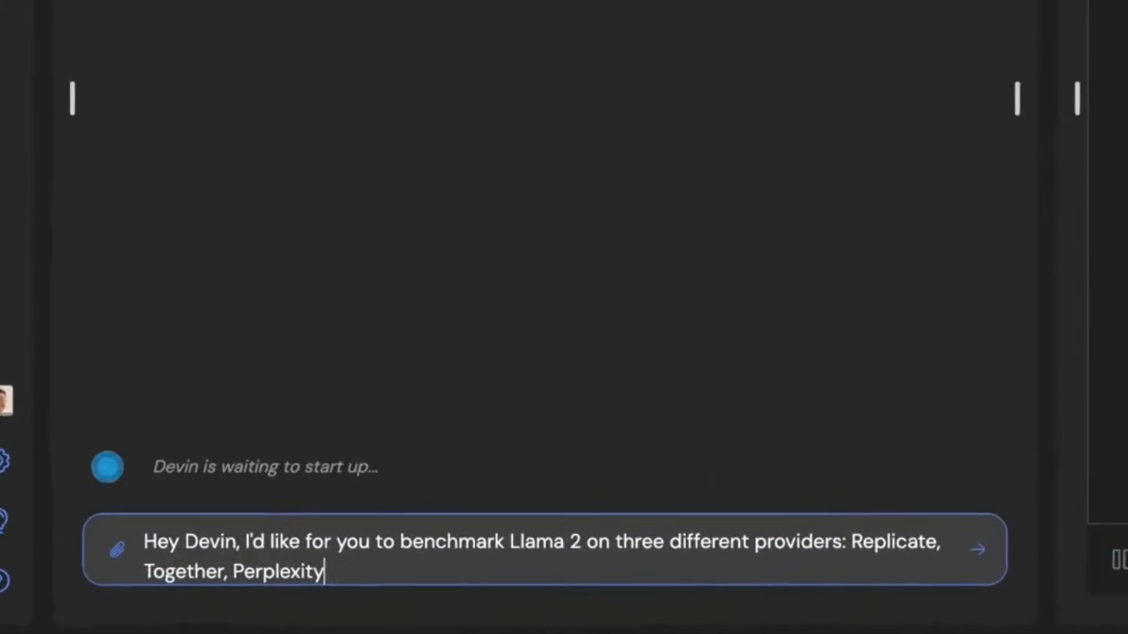
type(". Figure out their API formats and wi")
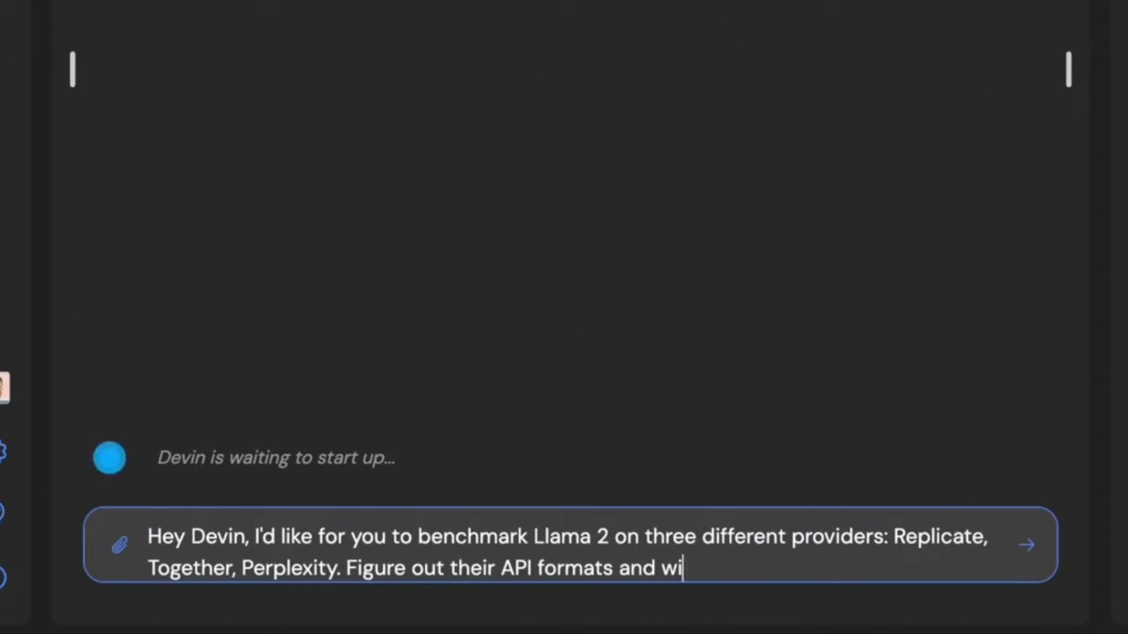
type("rite a script that sends the same prompt/ pa")
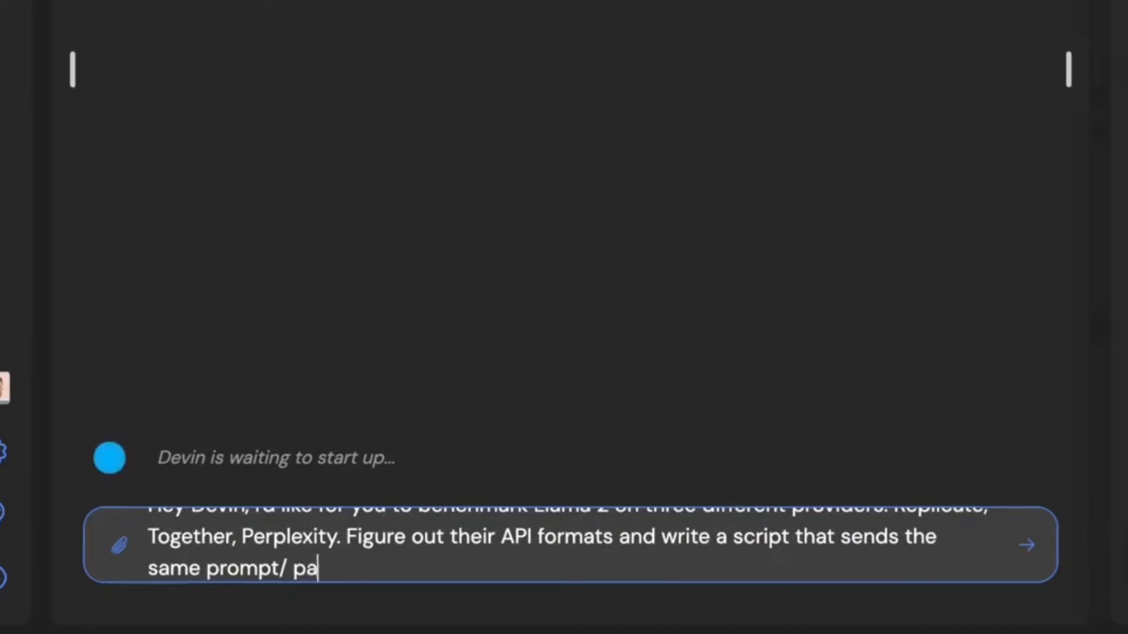